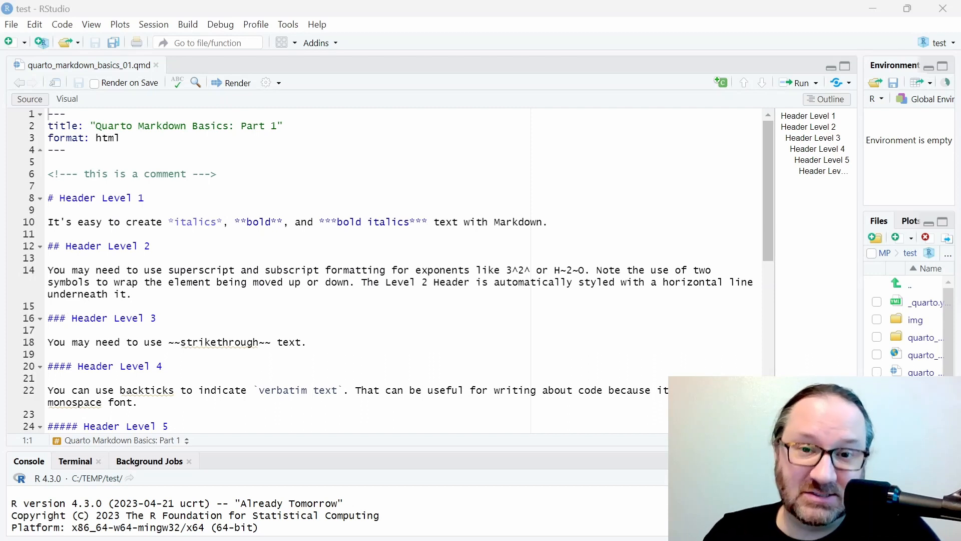
Walk through the HTML comment line and the Header Level 2 and 3 markers in the source
{"action": "left_click", "coordinate": [48, 197]}
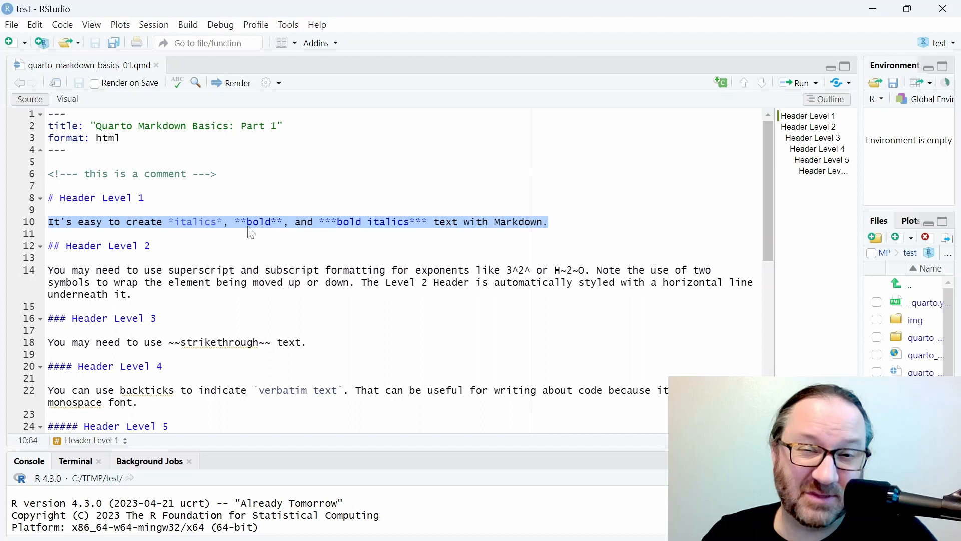
{"action": "left_click", "coordinate": [144, 198]}
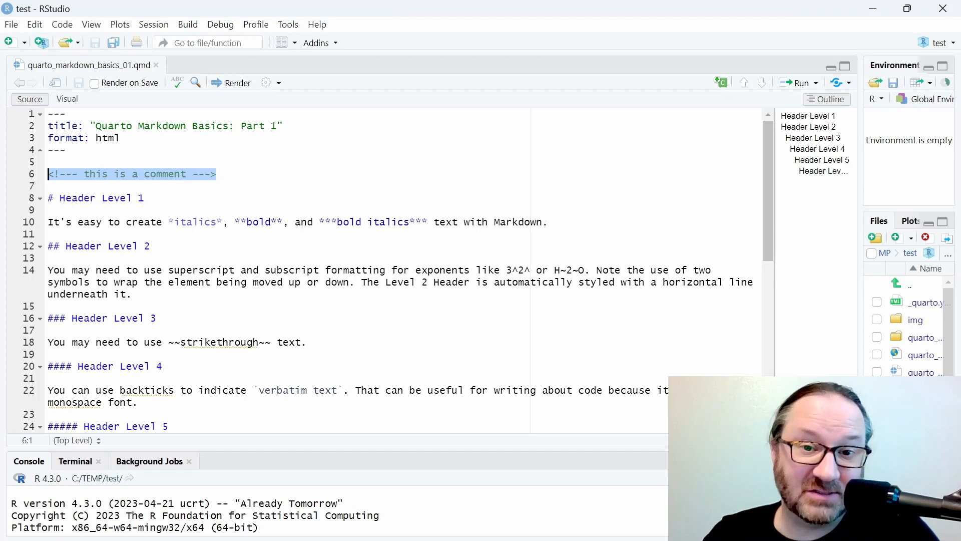
{"action": "left_click", "coordinate": [89, 174]}
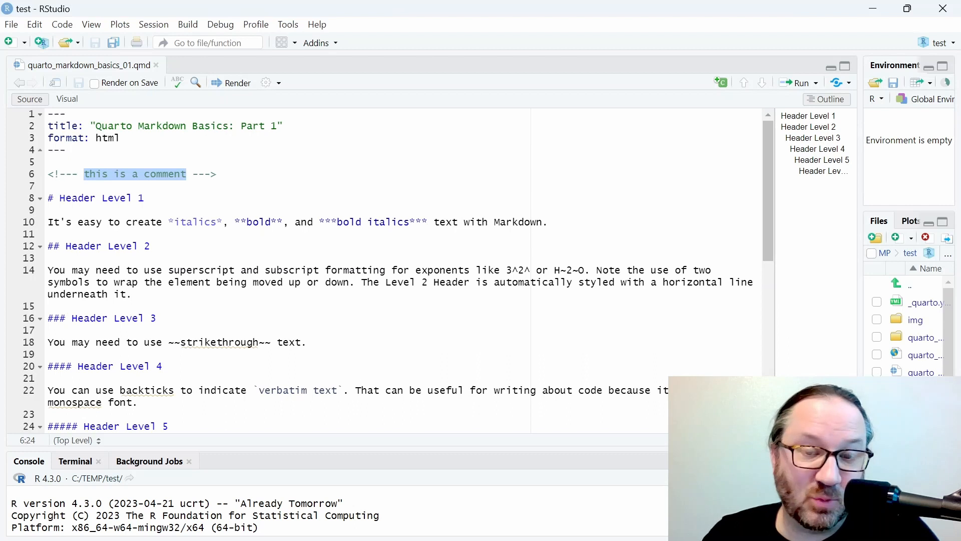
{"action": "left_click", "coordinate": [216, 174]}
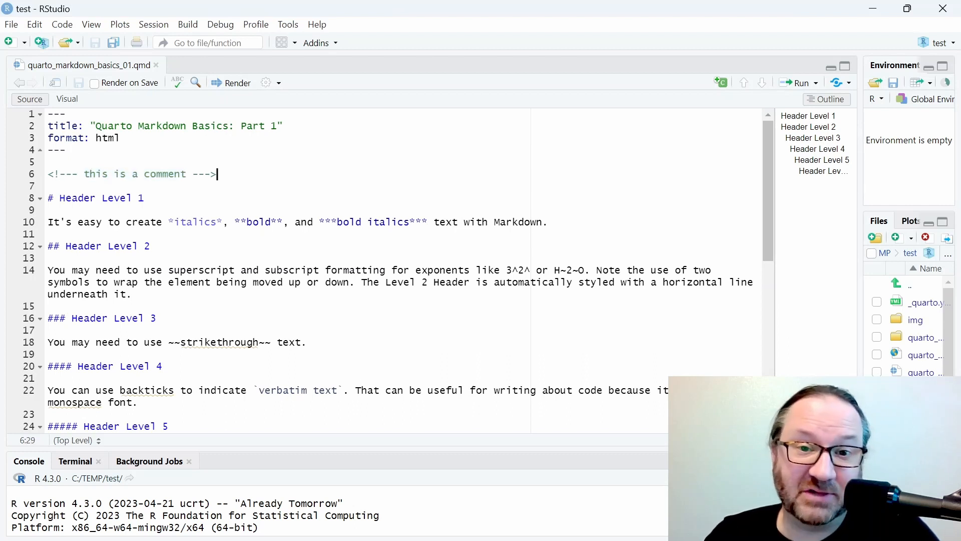
{"action": "left_click", "coordinate": [142, 197]}
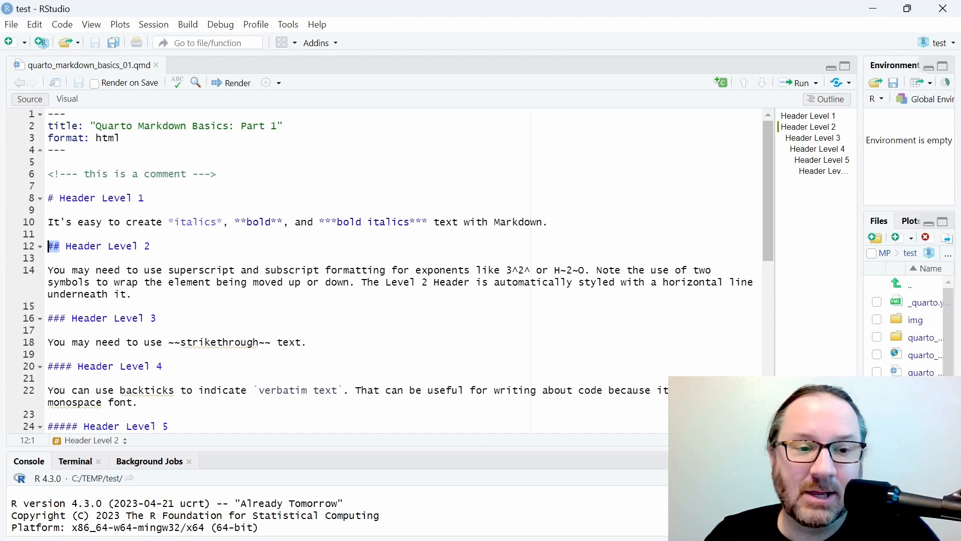
{"action": "left_click", "coordinate": [101, 318]}
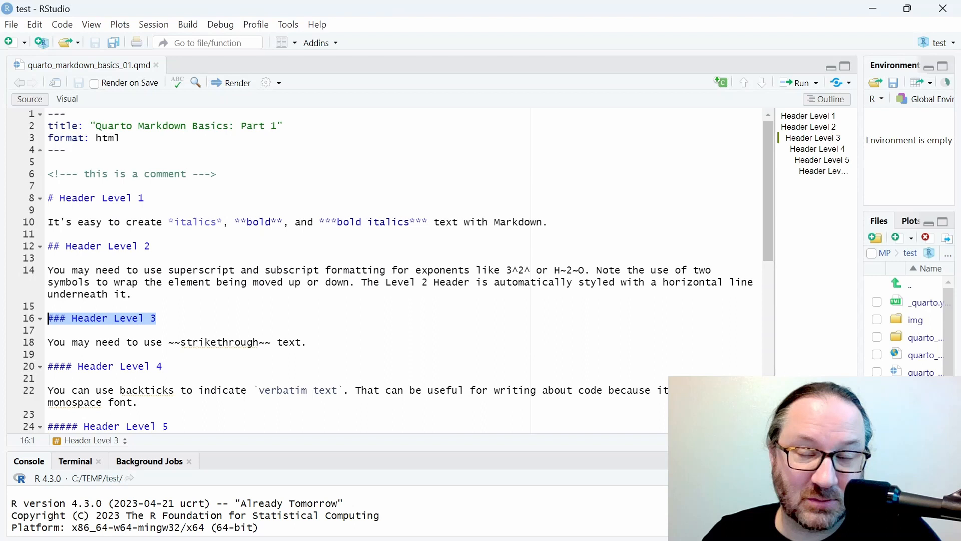
{"action": "scroll", "scroll_direction": "down", "scroll_amount": 3}
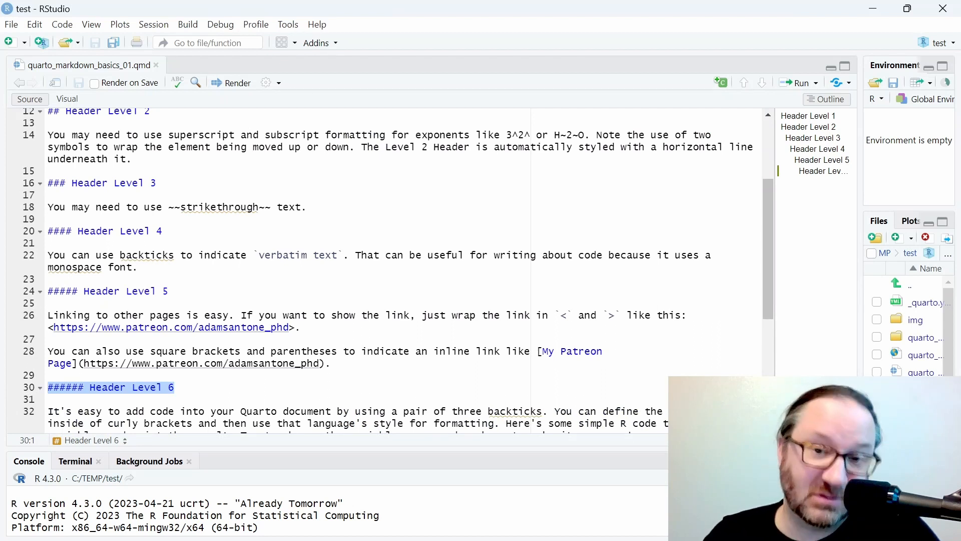
{"action": "scroll", "scroll_direction": "up", "scroll_amount": 3}
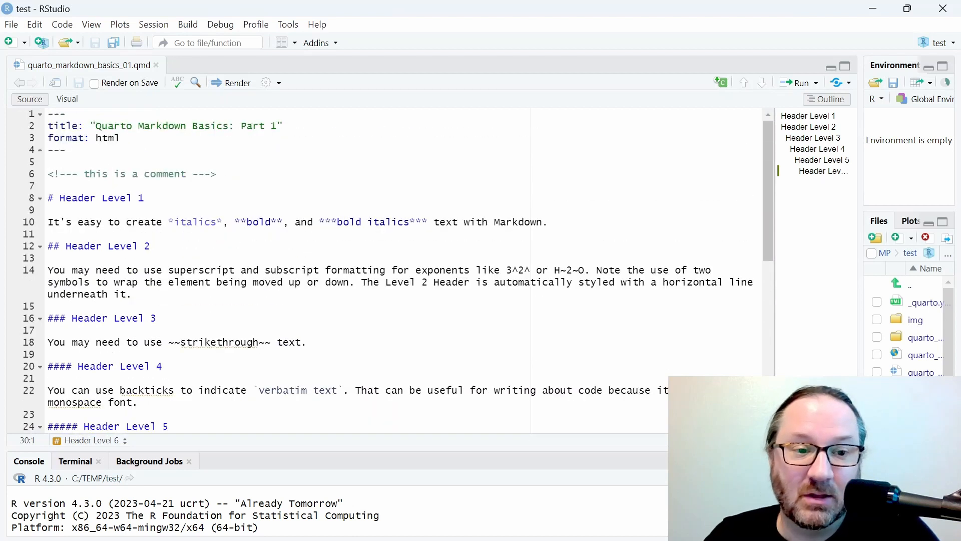
Review the italics, bold, strikethrough and verbatim text markup examples
{"action": "left_click", "coordinate": [548, 223]}
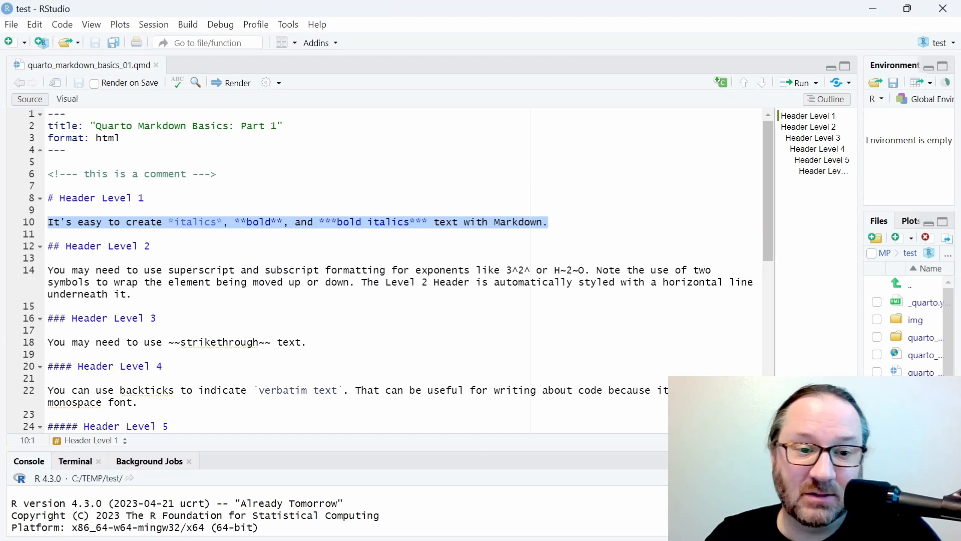
{"action": "left_click", "coordinate": [173, 223]}
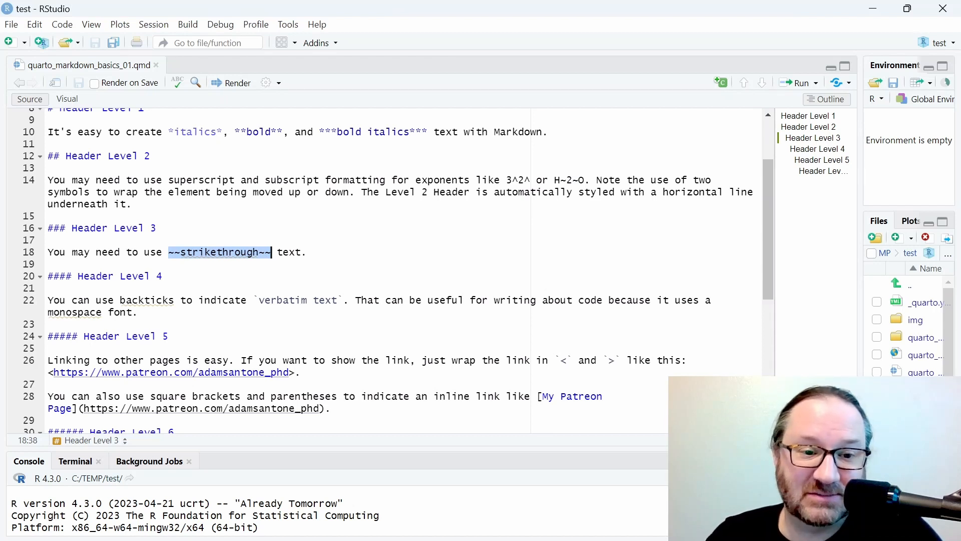
{"action": "left_click", "coordinate": [52, 289]}
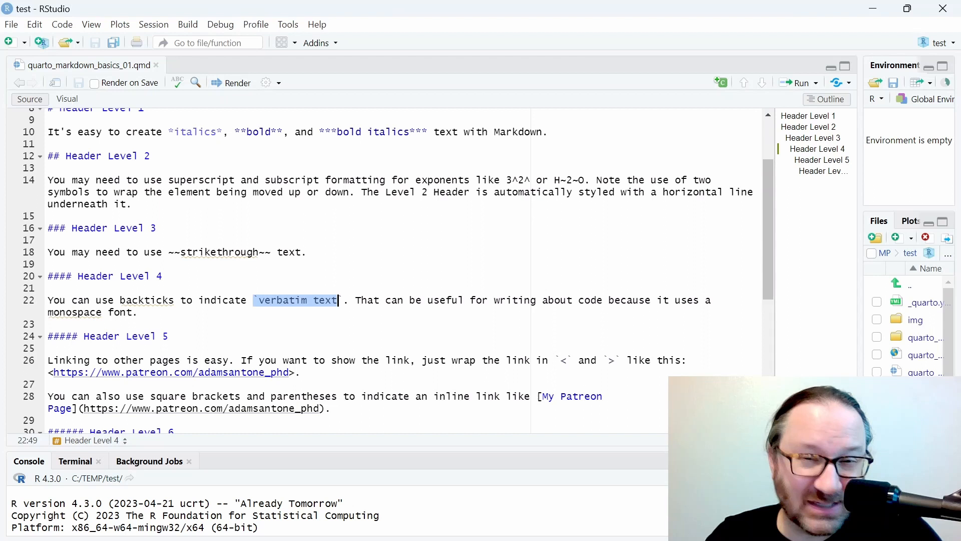
{"action": "mouse_move", "coordinate": [261, 304]}
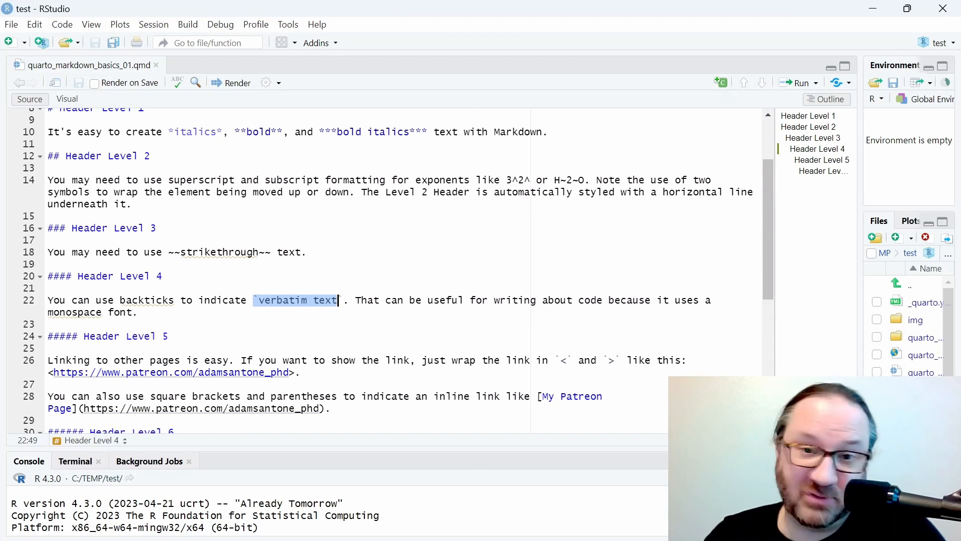
{"action": "scroll", "scroll_direction": "down", "scroll_amount": 3}
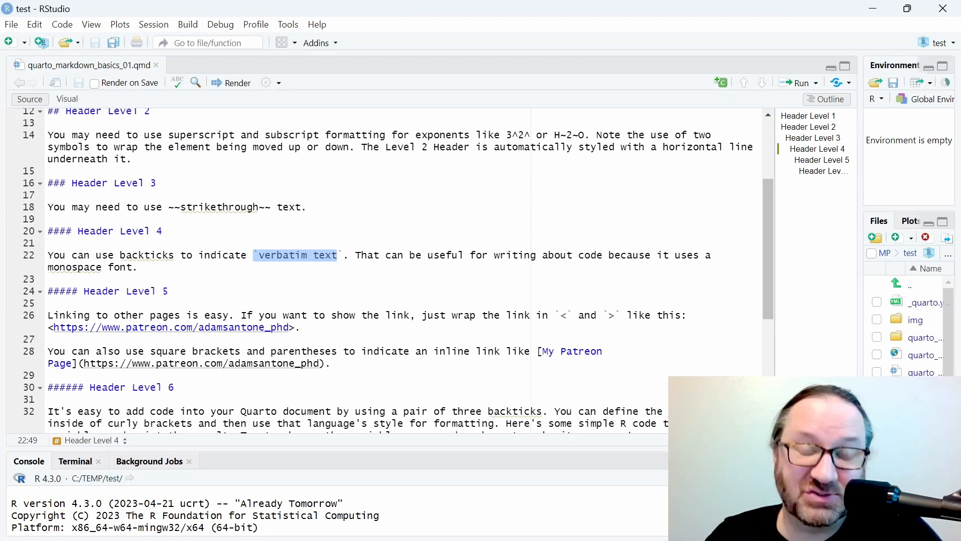
{"action": "left_click", "coordinate": [137, 266]}
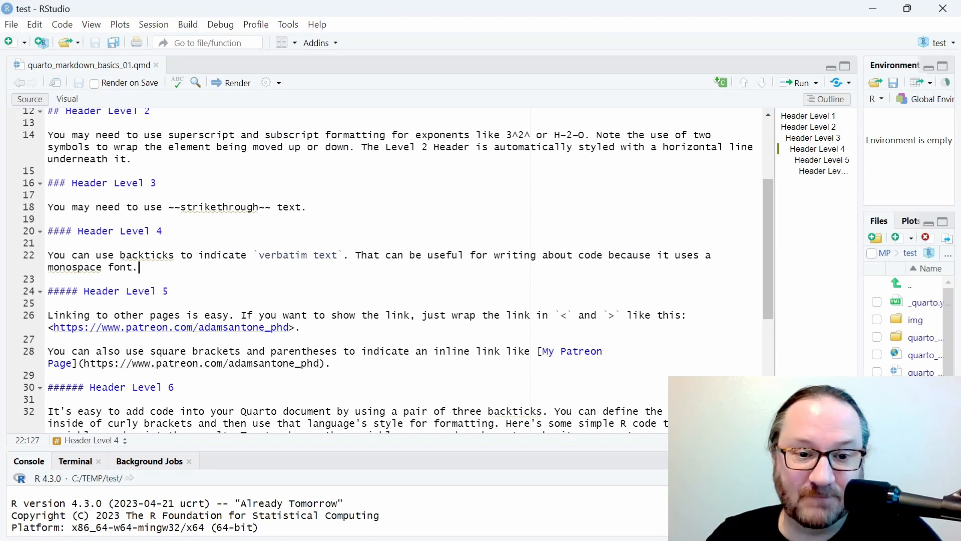
Review the angle-bracket link and inline link text examples
{"action": "scroll", "scroll_direction": "down", "scroll_amount": 3}
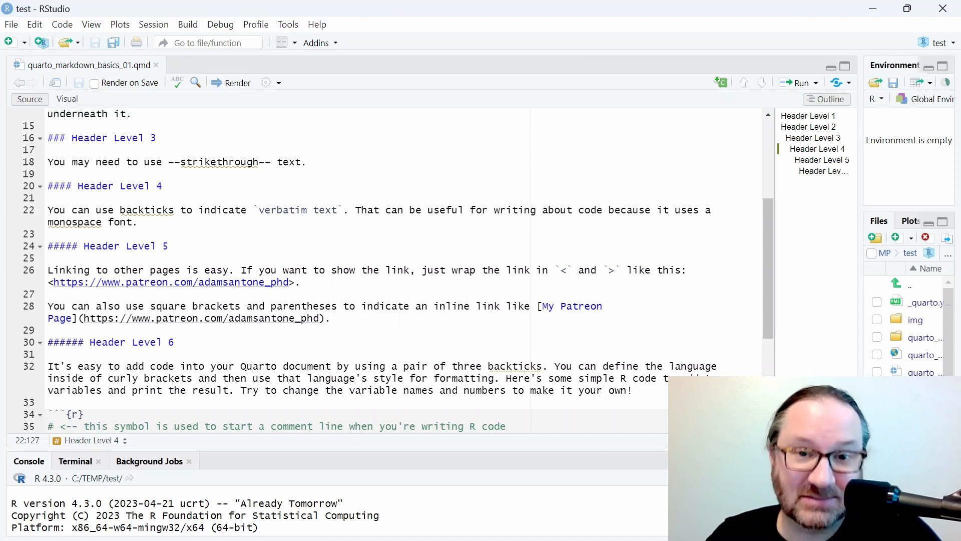
{"action": "left_click", "coordinate": [561, 270]}
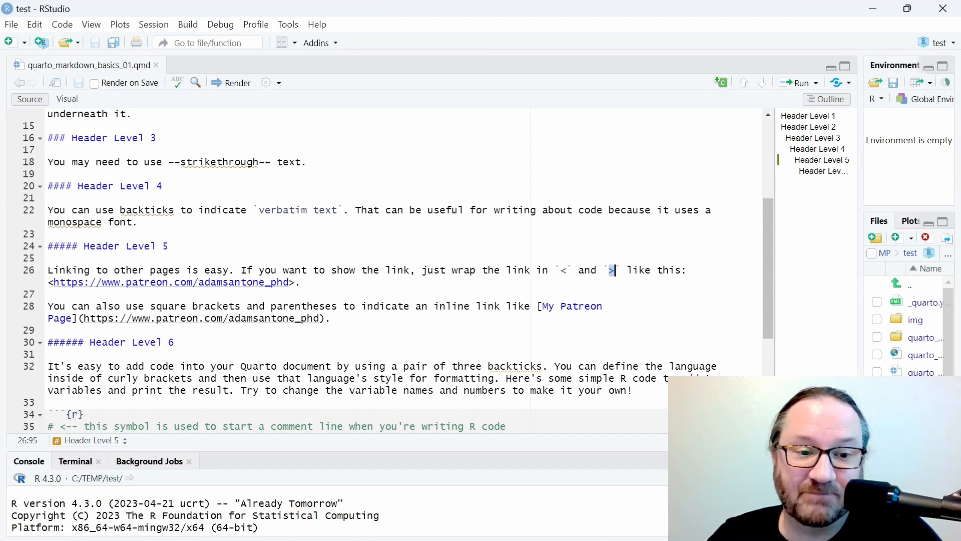
{"action": "scroll", "scroll_direction": "down", "scroll_amount": 3}
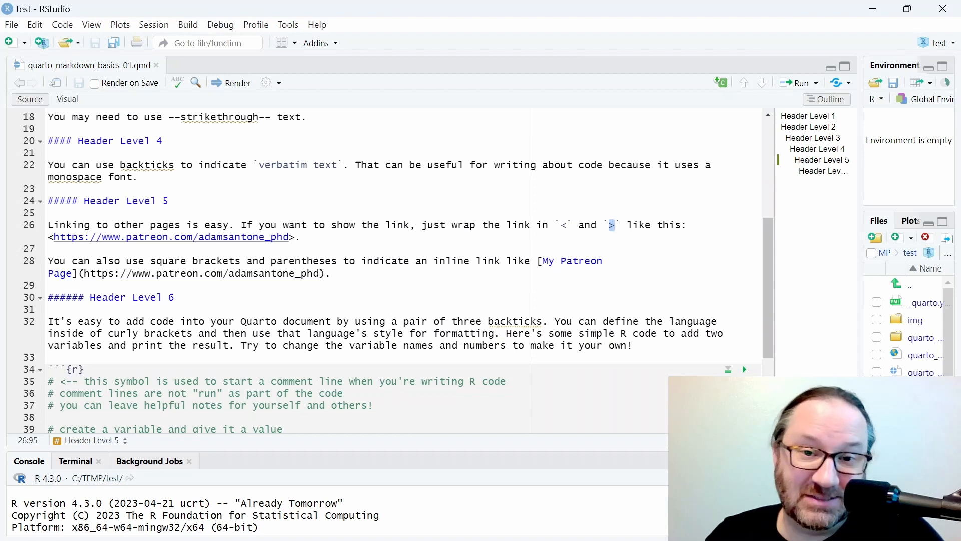
{"action": "left_click", "coordinate": [538, 261]}
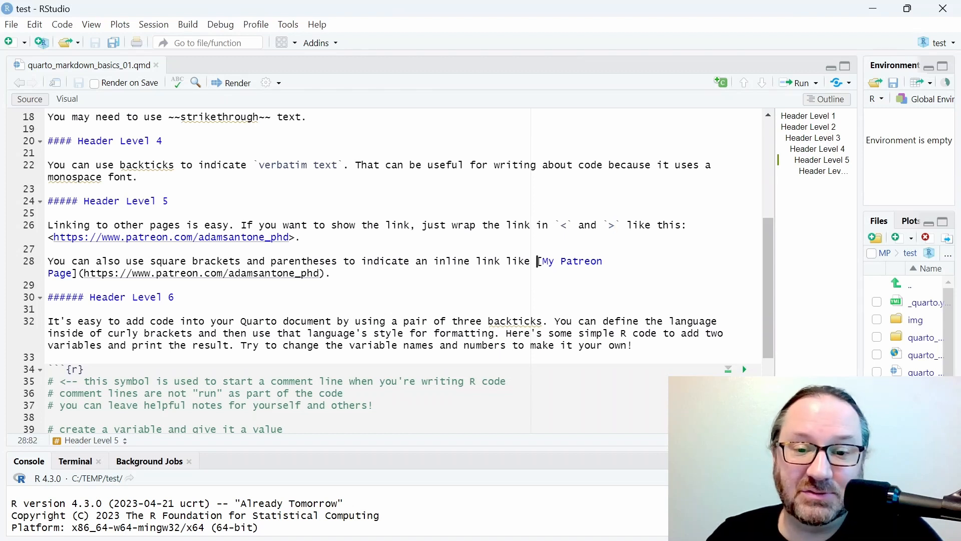
{"action": "left_click", "coordinate": [73, 272]}
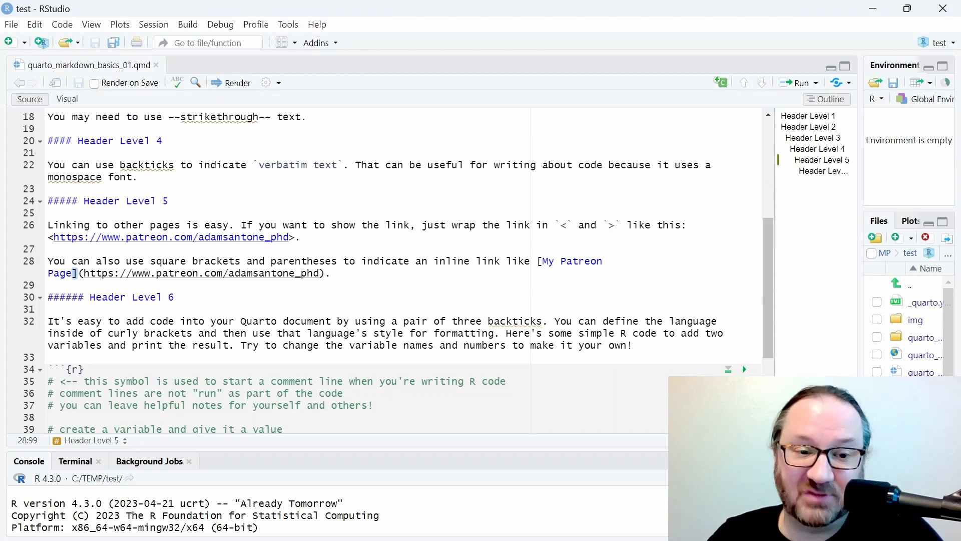
{"action": "scroll", "scroll_direction": "down", "scroll_amount": 3}
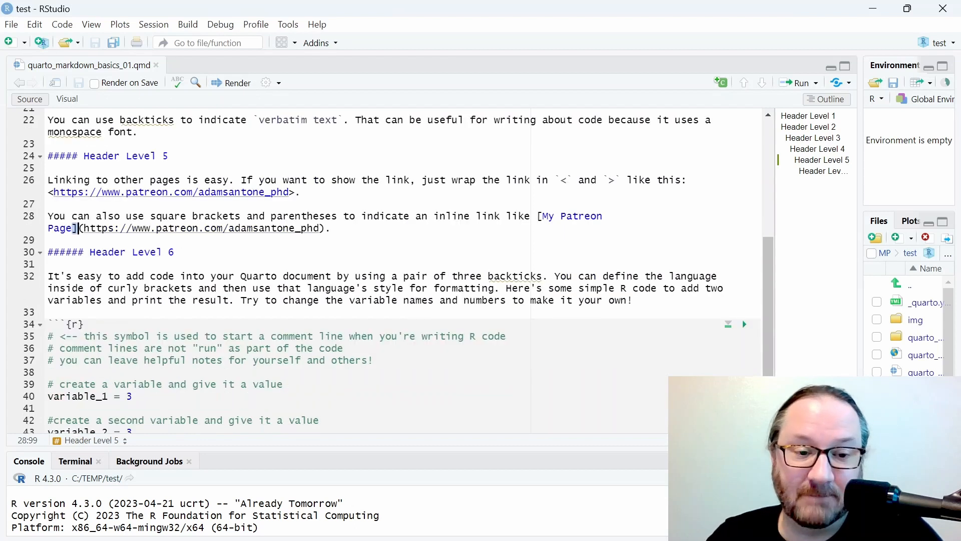
{"action": "scroll", "scroll_direction": "down", "scroll_amount": 3}
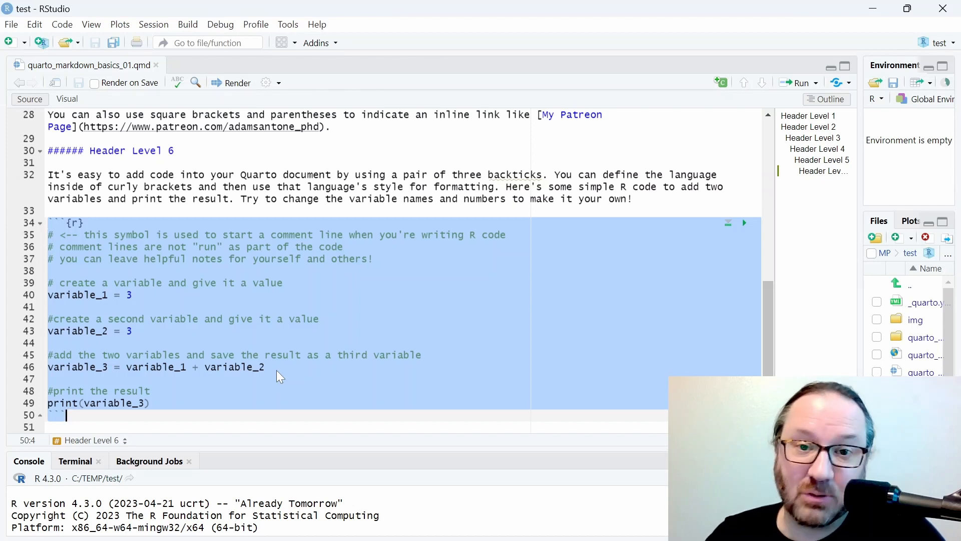
Review the R code chunk with its {r} label and comment lines
{"action": "left_click", "coordinate": [48, 306]}
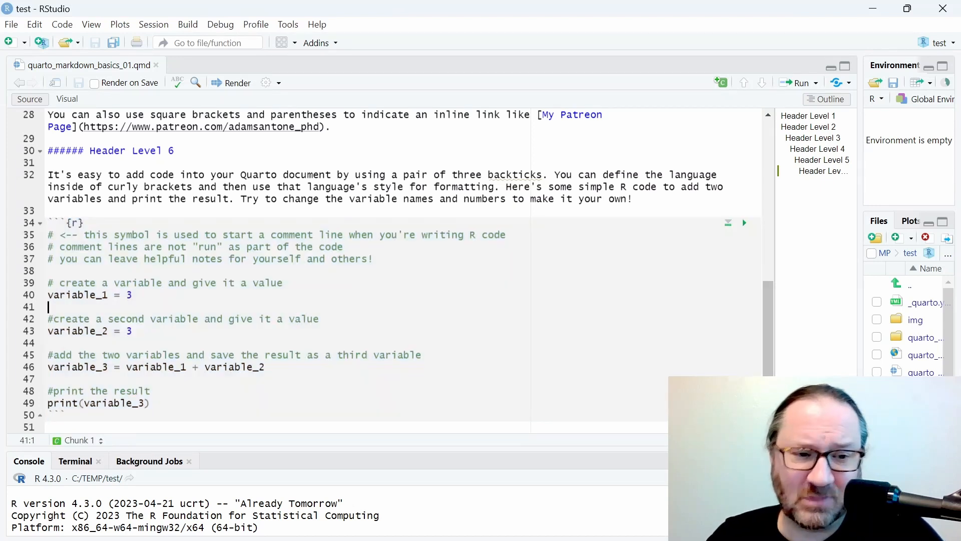
{"action": "left_click", "coordinate": [67, 223]}
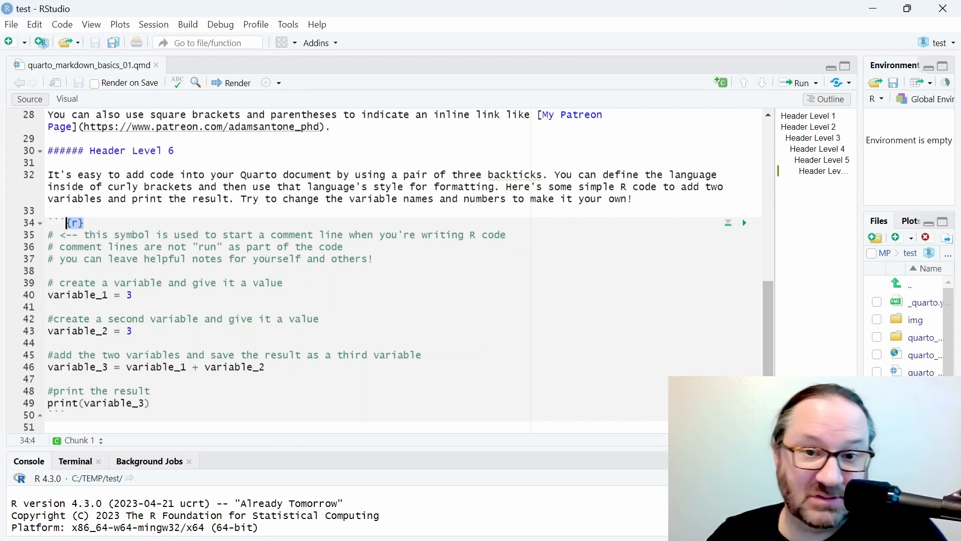
{"action": "left_click", "coordinate": [55, 414]}
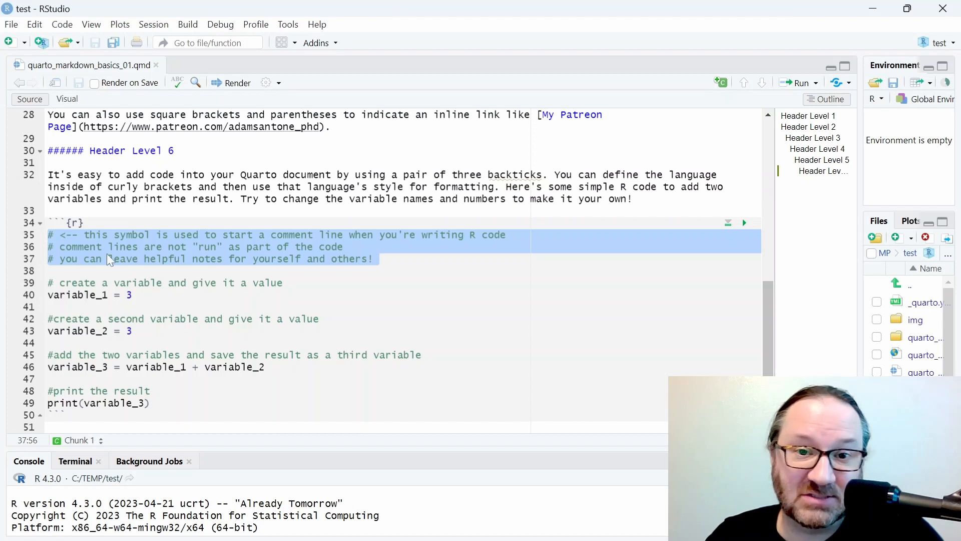
{"action": "left_click", "coordinate": [51, 234]}
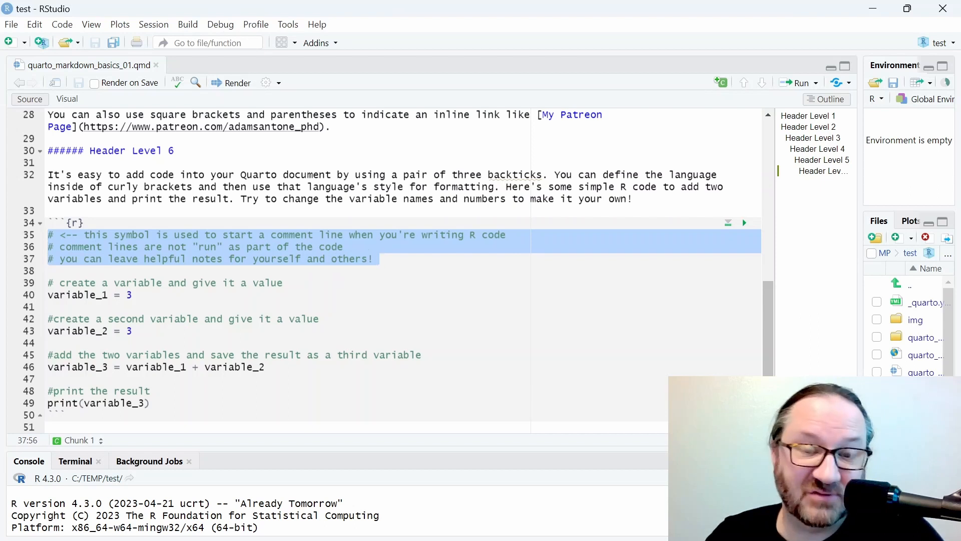
{"action": "left_click", "coordinate": [55, 282]}
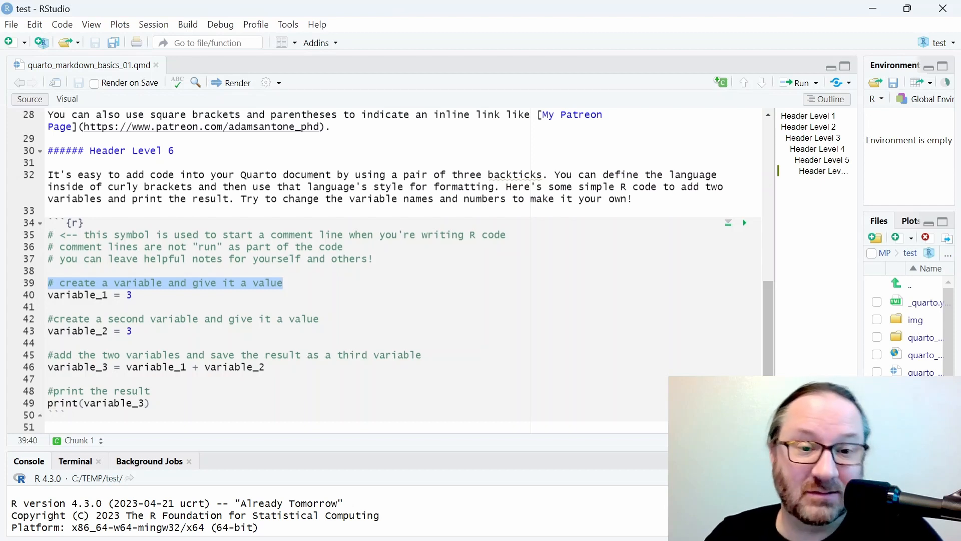
{"action": "left_click", "coordinate": [59, 282]}
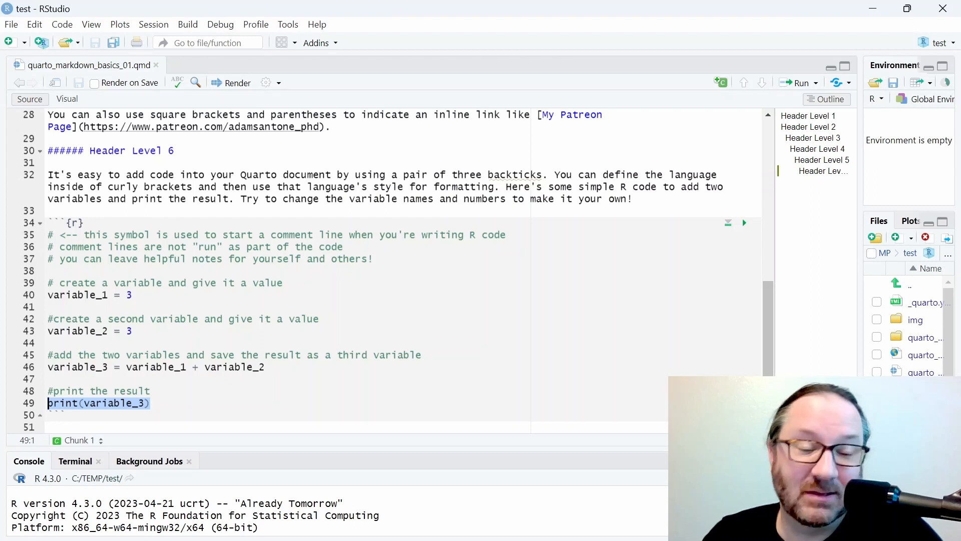
{"action": "mouse_move", "coordinate": [145, 410]}
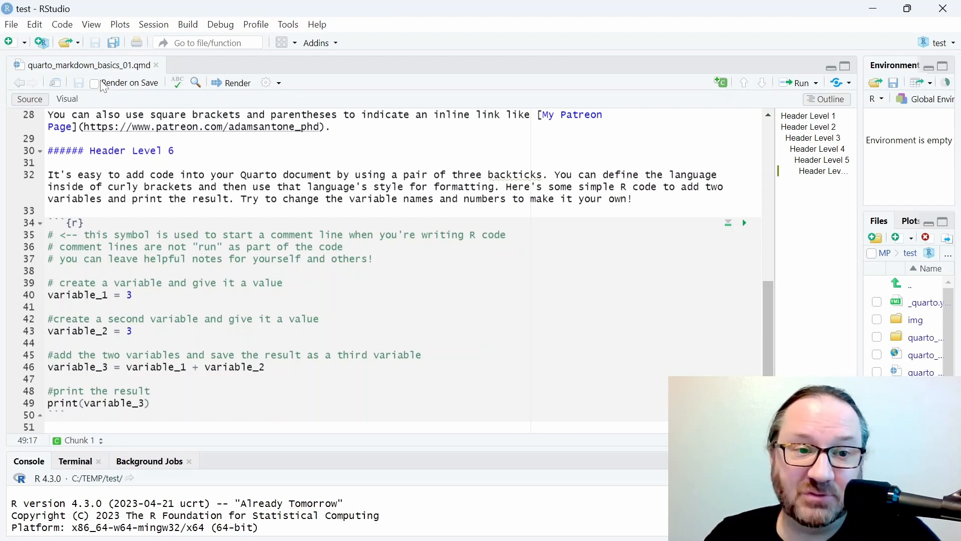
Turn on Render on Save and save the document so it renders to HTML
{"action": "left_click", "coordinate": [94, 84]}
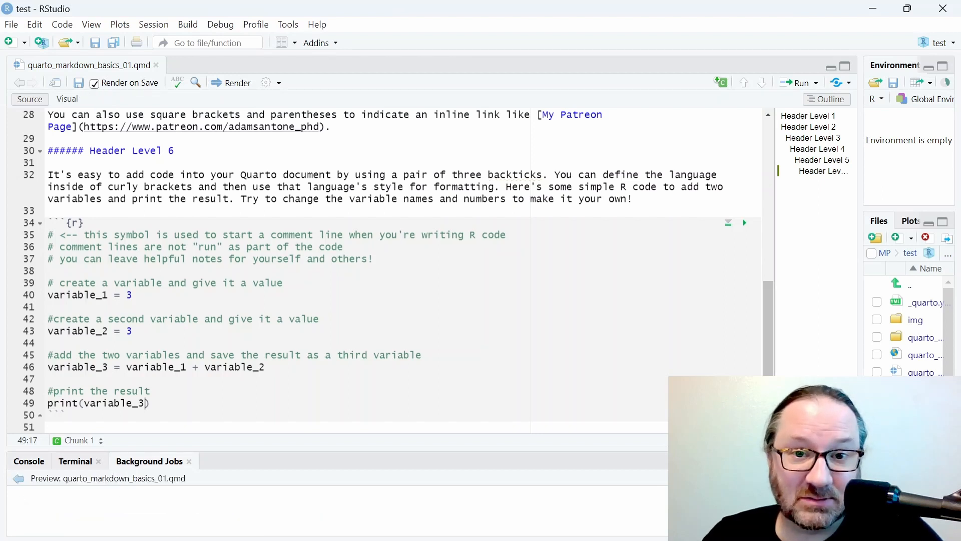
{"action": "left_click", "coordinate": [28, 461]}
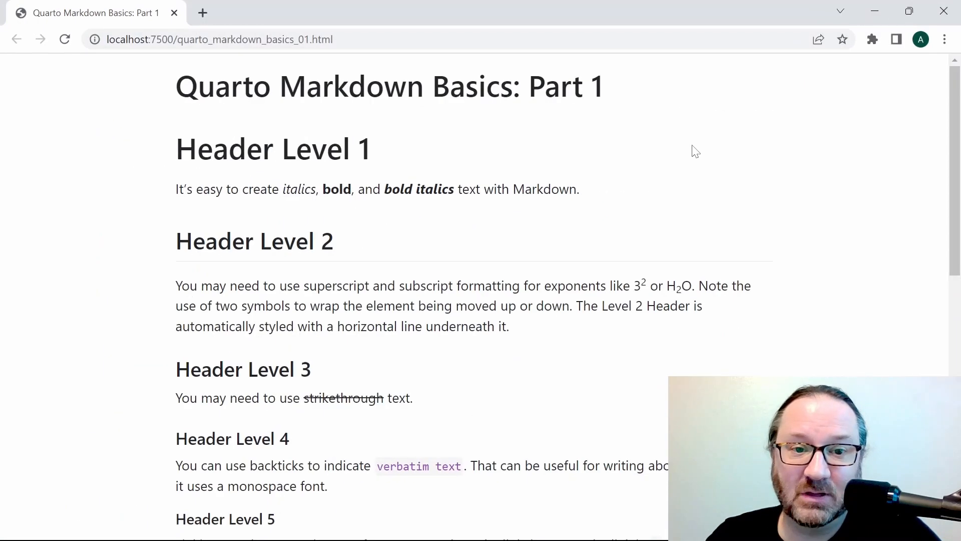
{"action": "mouse_move", "coordinate": [191, 126]}
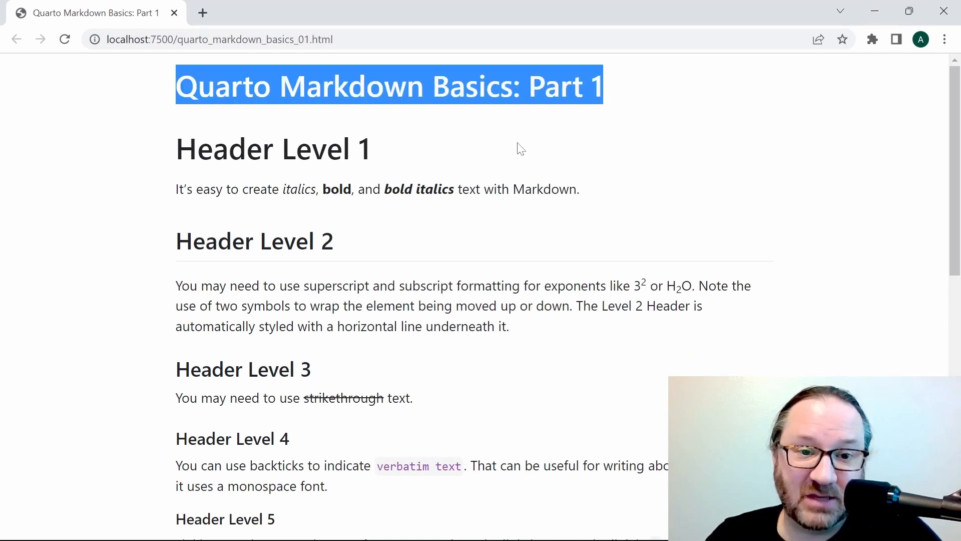
{"action": "mouse_move", "coordinate": [373, 156]}
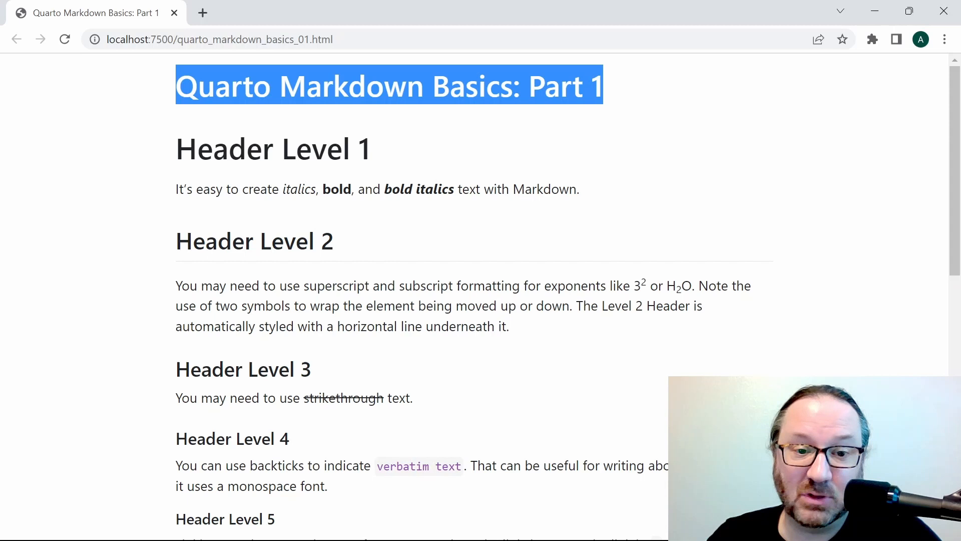
{"action": "mouse_move", "coordinate": [276, 242]}
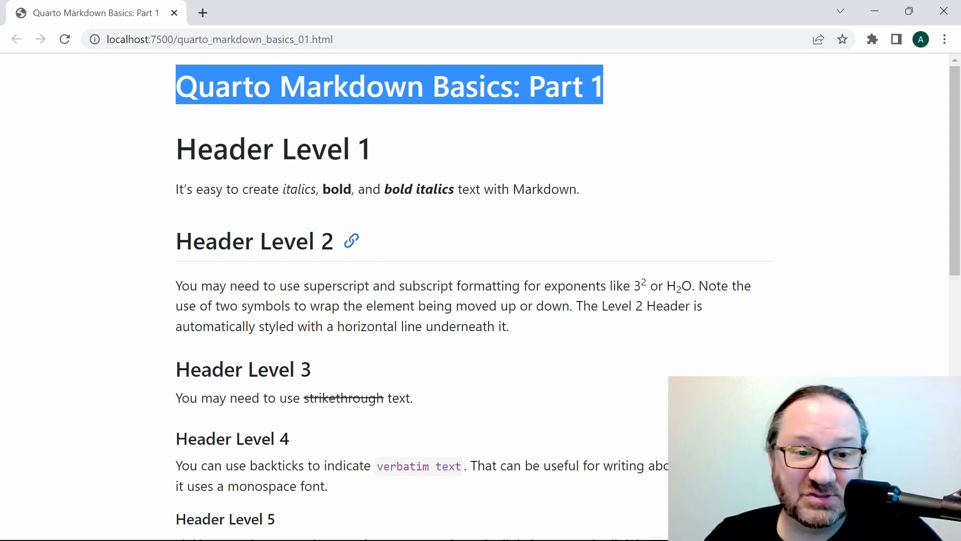
{"action": "mouse_move", "coordinate": [786, 266]}
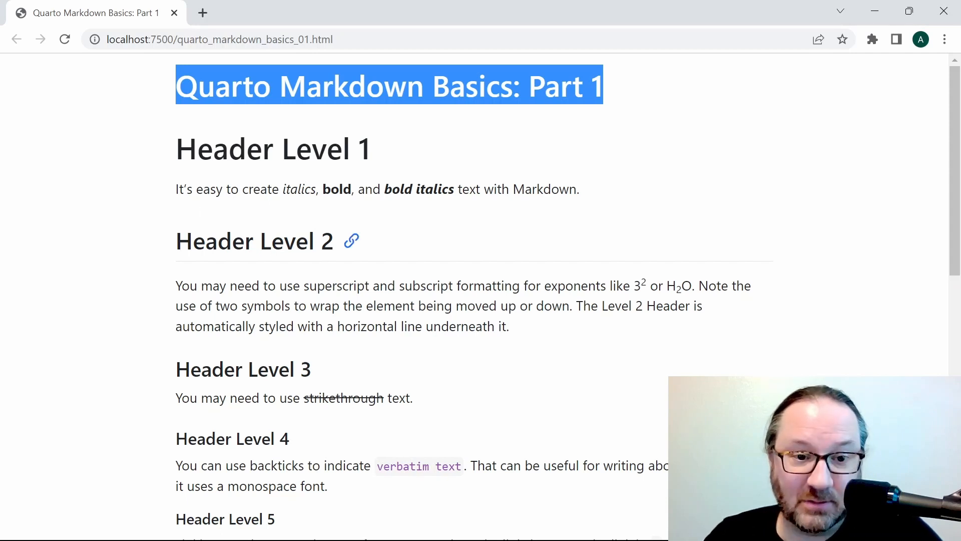
{"action": "mouse_move", "coordinate": [399, 270]}
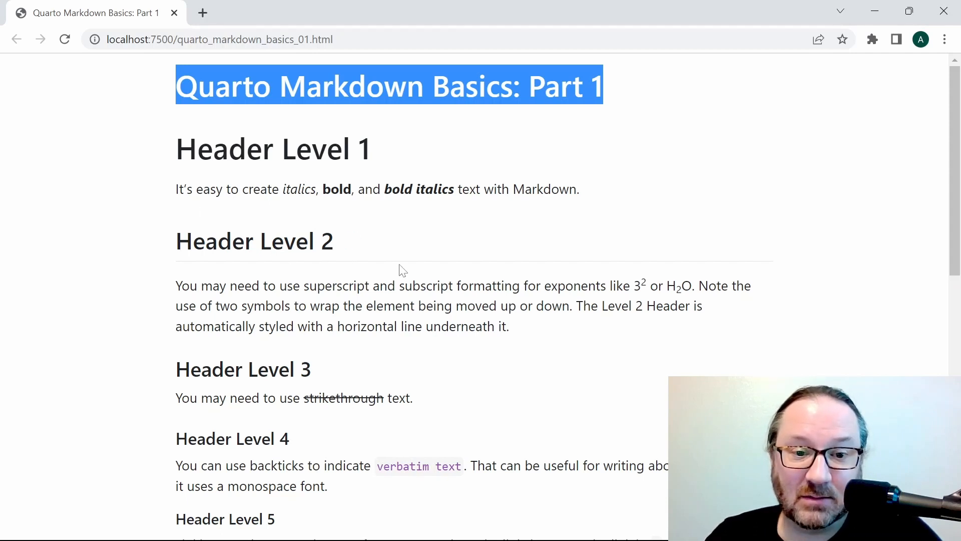
{"action": "mouse_move", "coordinate": [352, 207]}
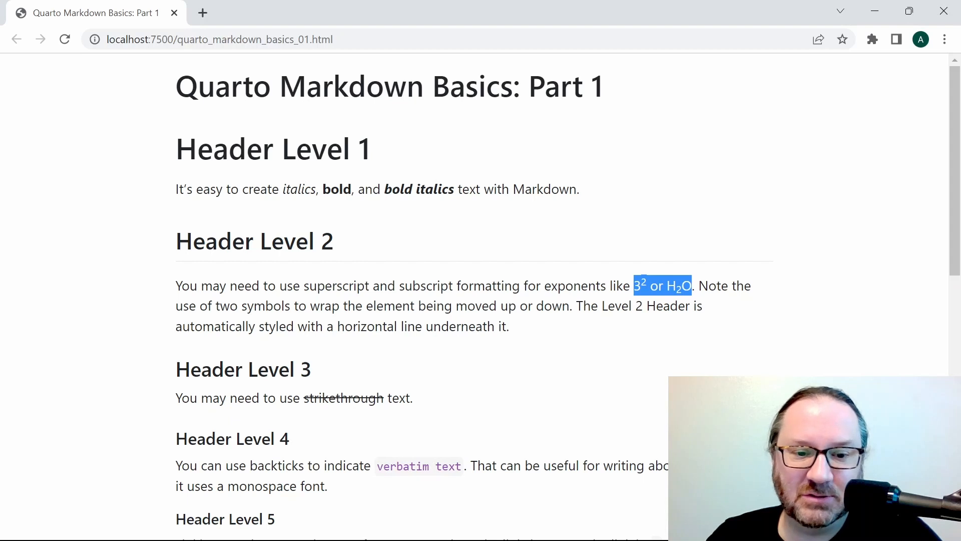
Scroll the rendered page down to the Header Level 6 R code block and its output [1] 6
{"action": "scroll", "scroll_direction": "down", "scroll_amount": 3}
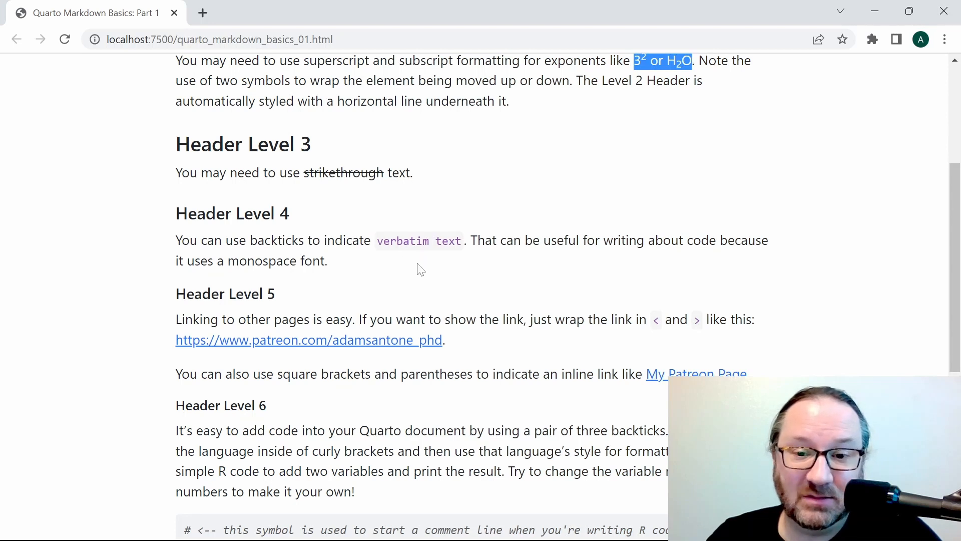
{"action": "scroll", "scroll_direction": "down", "scroll_amount": 3}
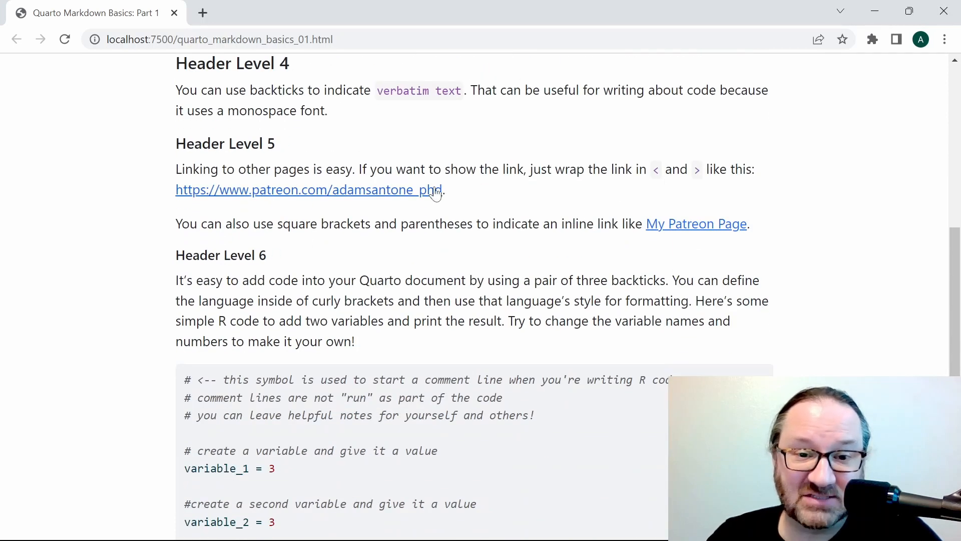
{"action": "scroll", "scroll_direction": "down", "scroll_amount": 3}
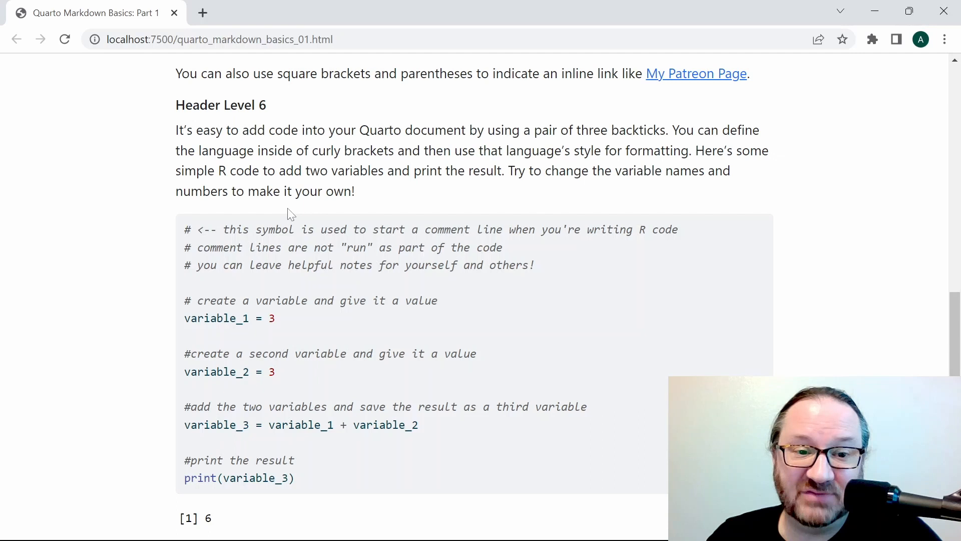
{"action": "scroll", "scroll_direction": "down", "scroll_amount": 3}
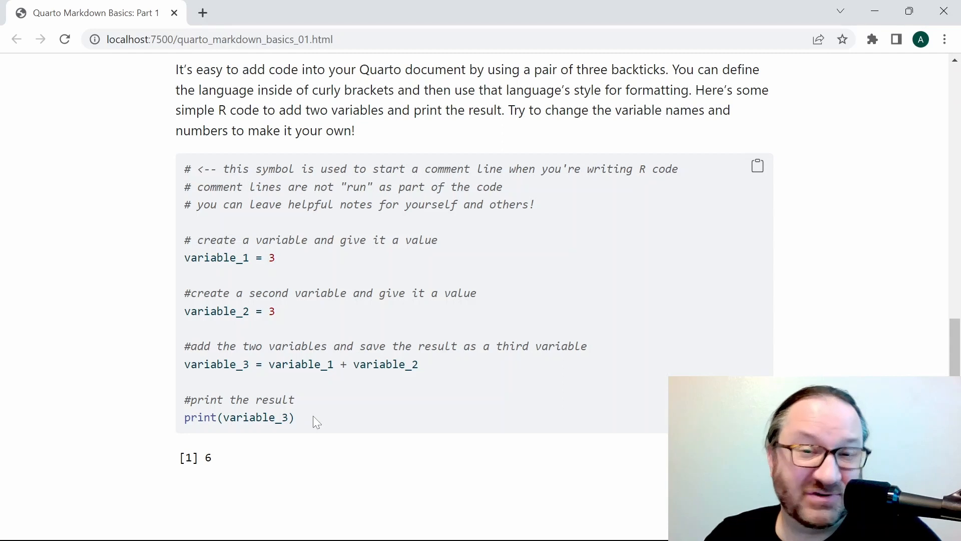
{"action": "mouse_move", "coordinate": [324, 378]}
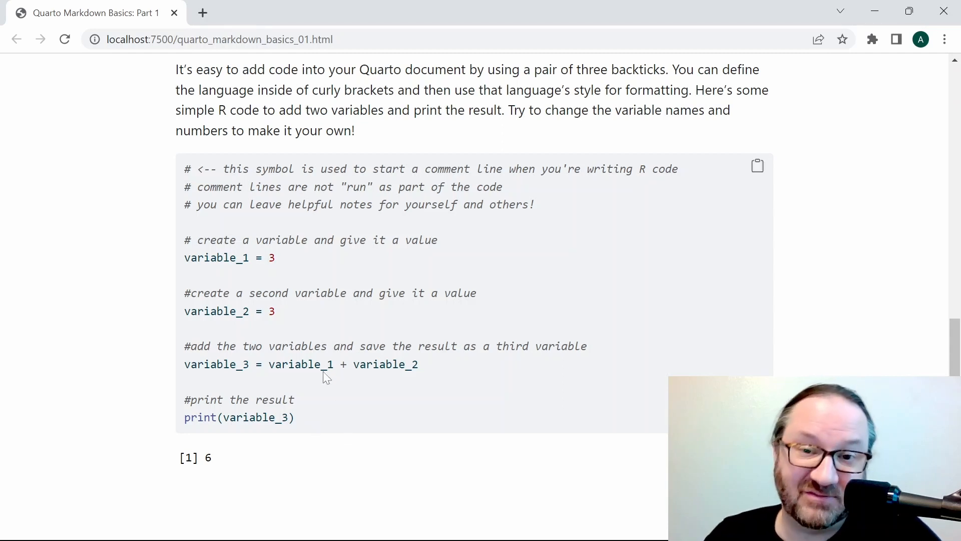
{"action": "double_click", "coordinate": [194, 458]}
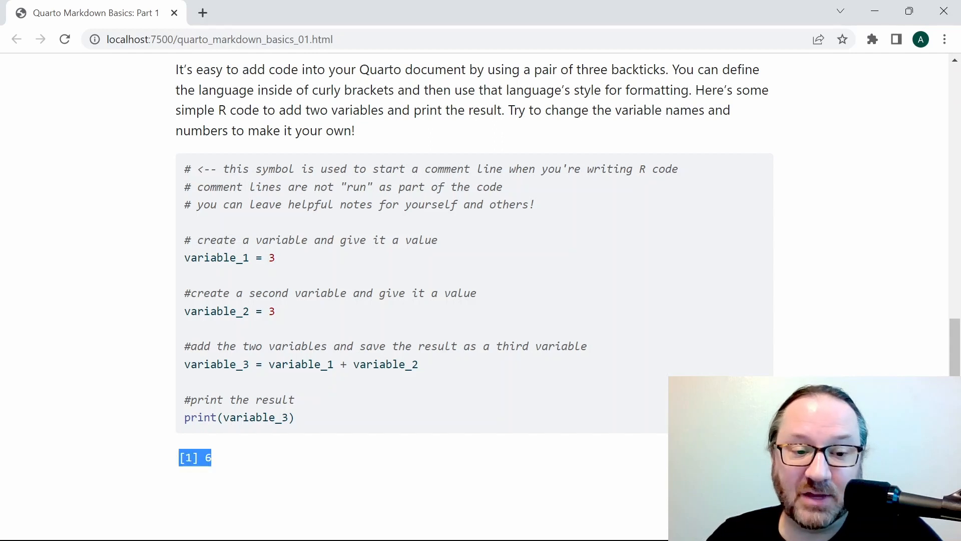
{"action": "mouse_move", "coordinate": [280, 480]}
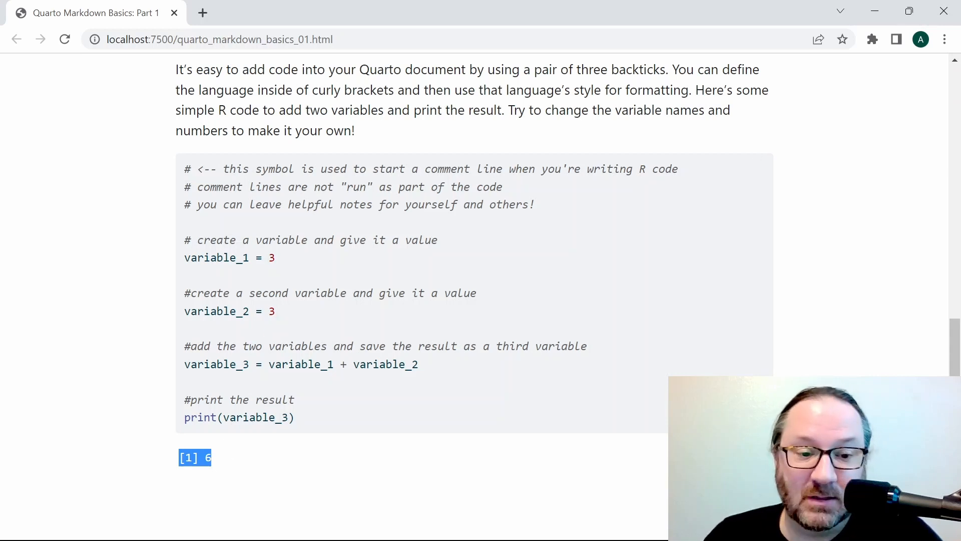
{"action": "mouse_move", "coordinate": [299, 423]}
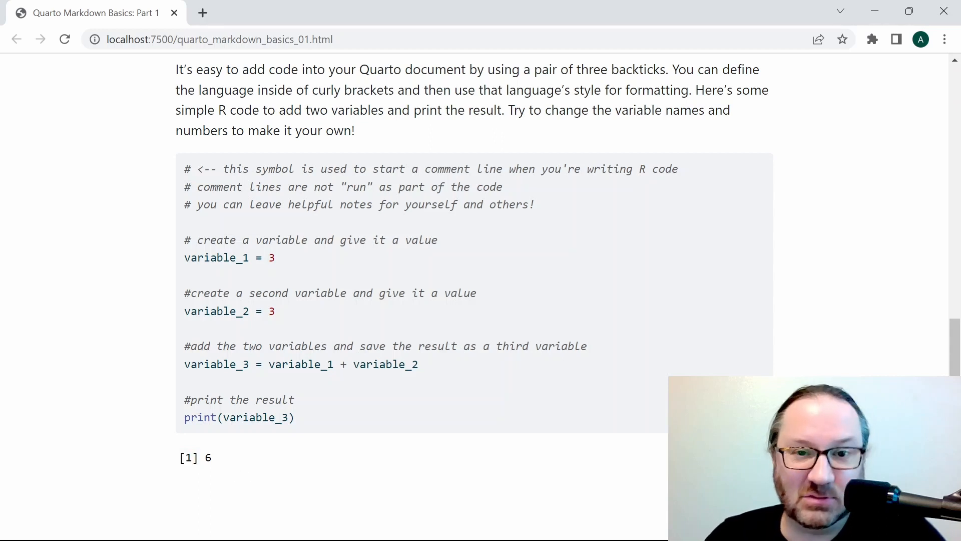
{"action": "double_click", "coordinate": [189, 458]}
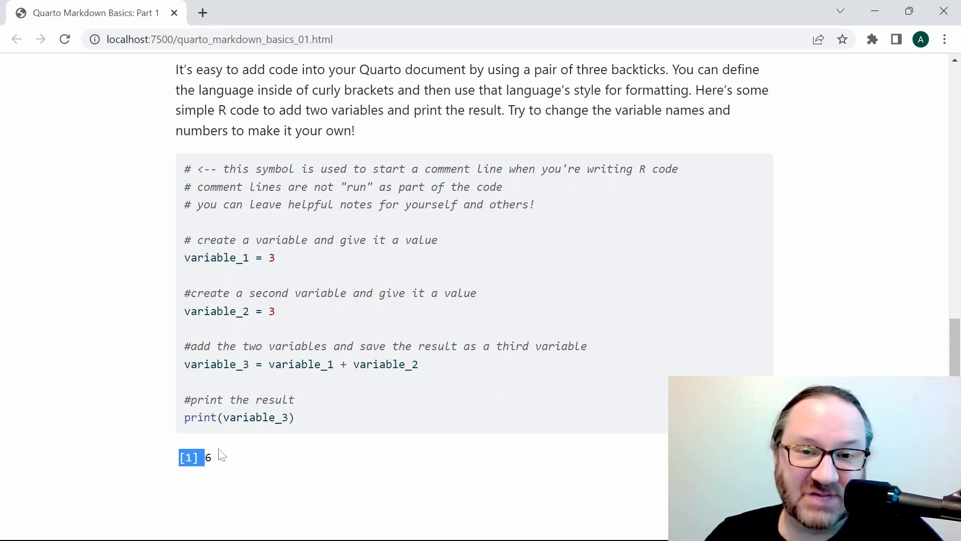
{"action": "mouse_move", "coordinate": [238, 455]}
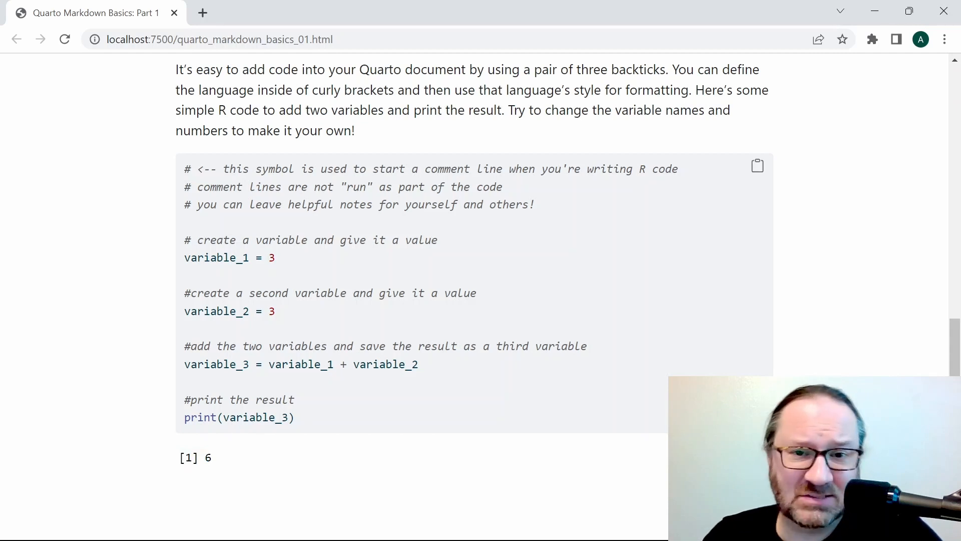
{"action": "mouse_move", "coordinate": [286, 331]}
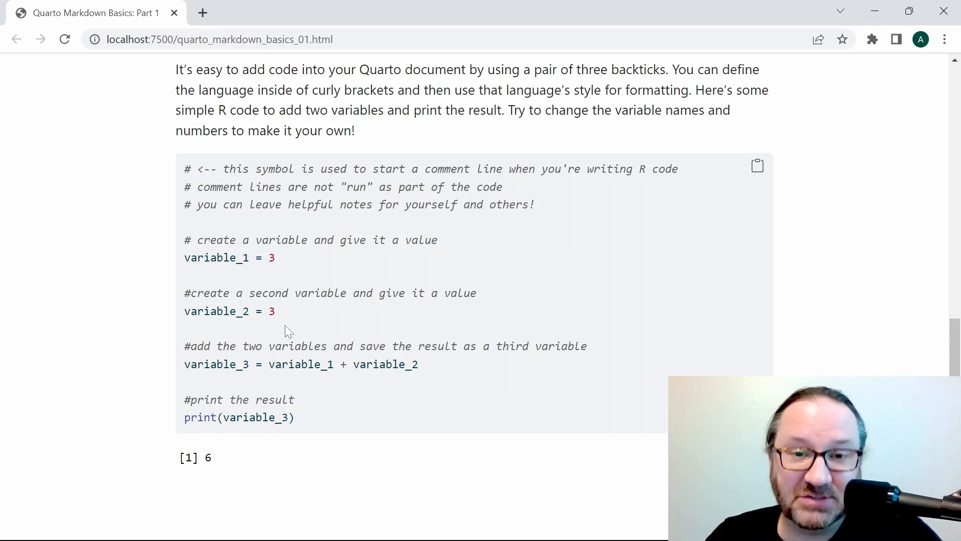
{"action": "mouse_move", "coordinate": [294, 321]}
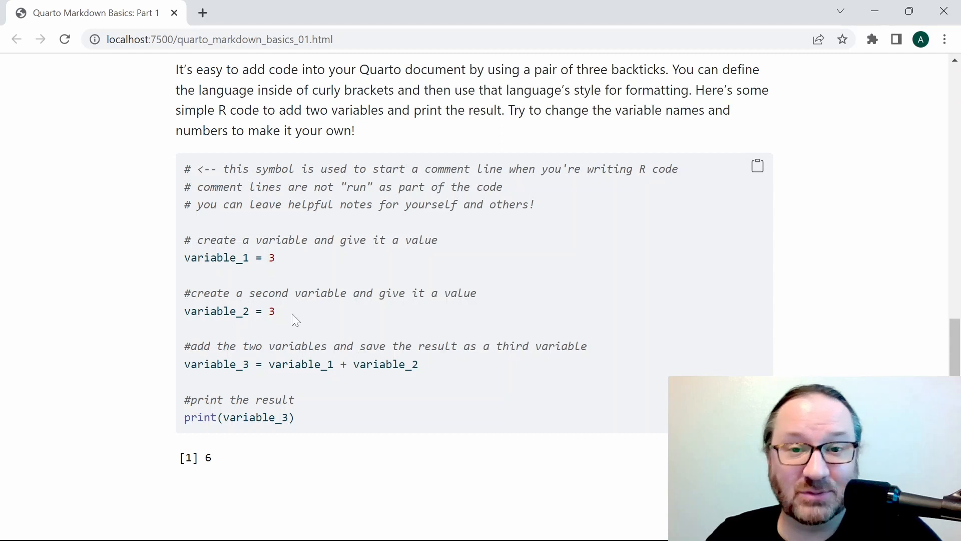